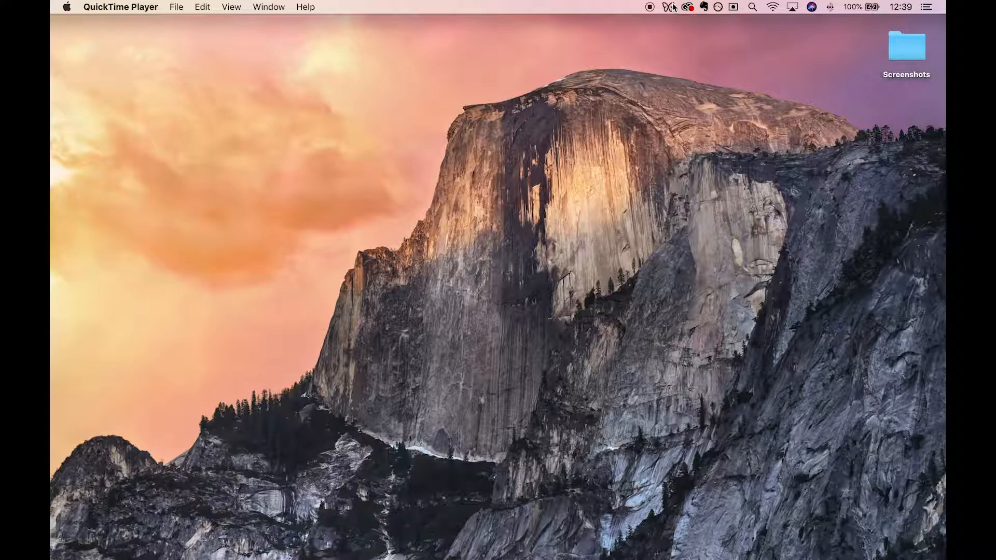
- Reach the blocked desktop apps list from the Freedom menu bar icon
{"action": "left_click", "coordinate": [670, 8]}
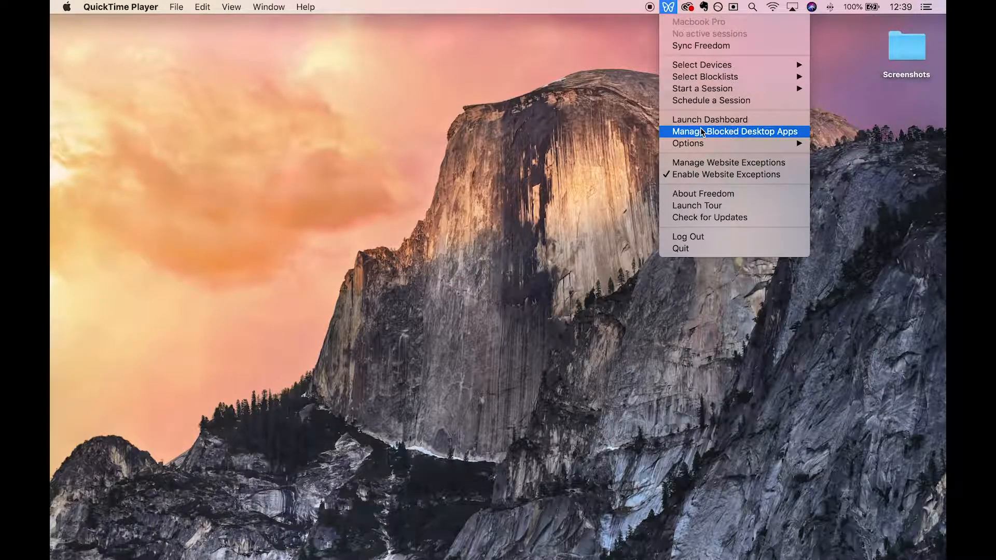
{"action": "left_click", "coordinate": [735, 132]}
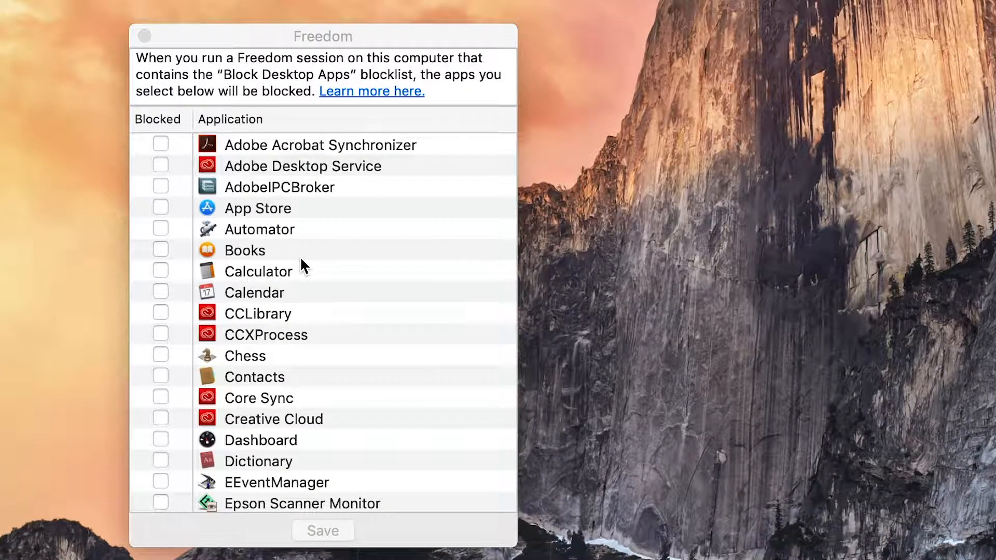
- Mark Messages as a blocked desktop app in the application list
{"action": "scroll", "scroll_direction": "down", "scroll_amount": 3}
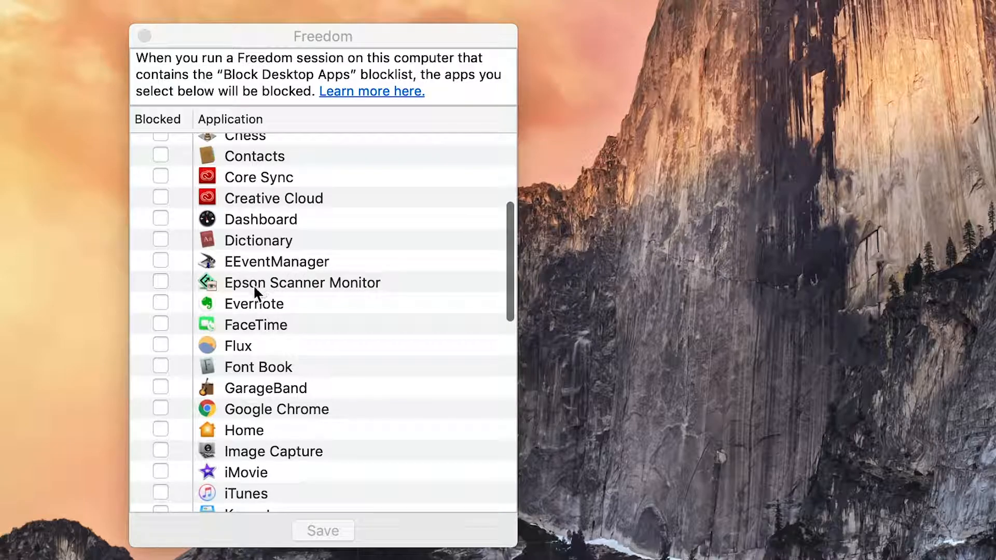
{"action": "scroll", "scroll_direction": "down", "scroll_amount": 3}
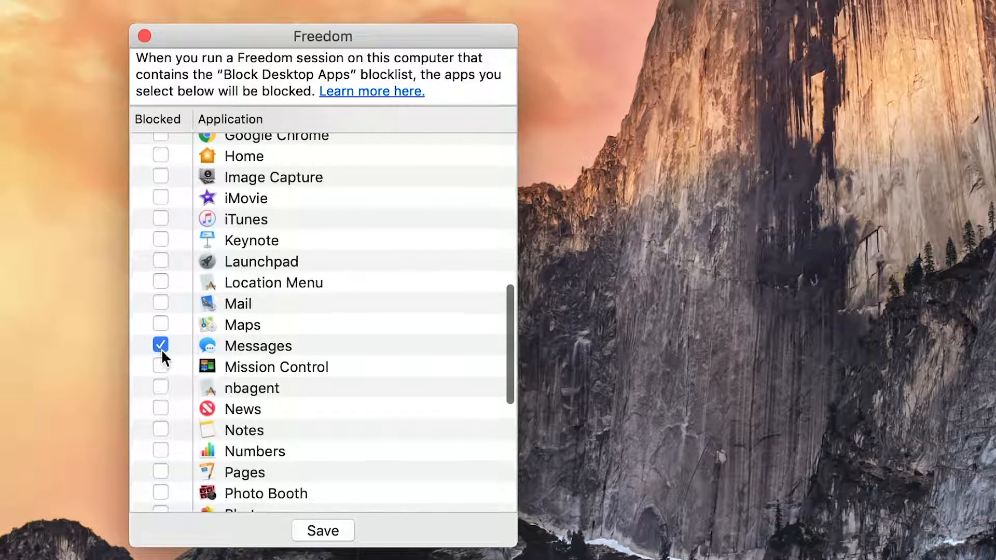
{"action": "left_click", "coordinate": [160, 311]}
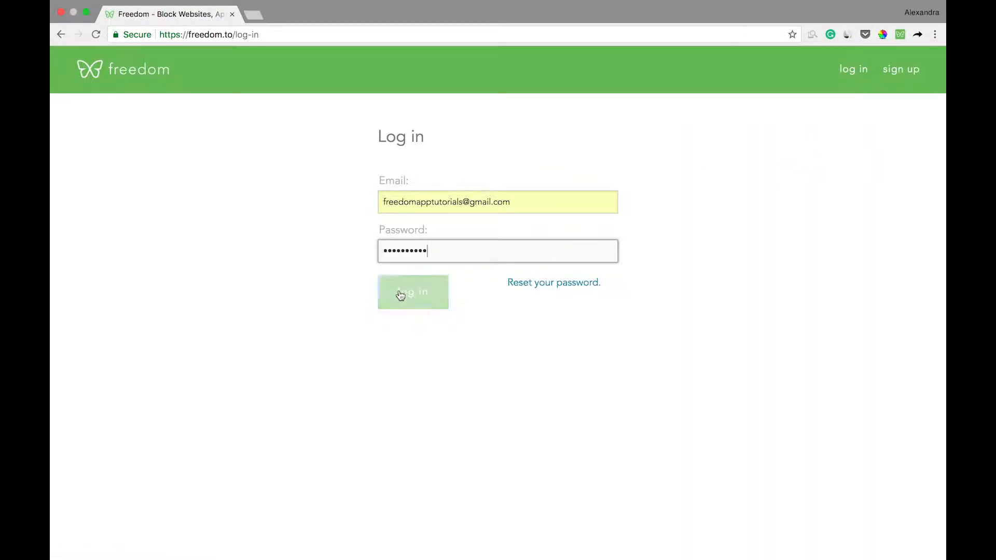
- Log in at freedom.to, set the session length to 120 minutes and include the Block Desktop Apps blocklist
{"action": "left_click", "coordinate": [412, 292]}
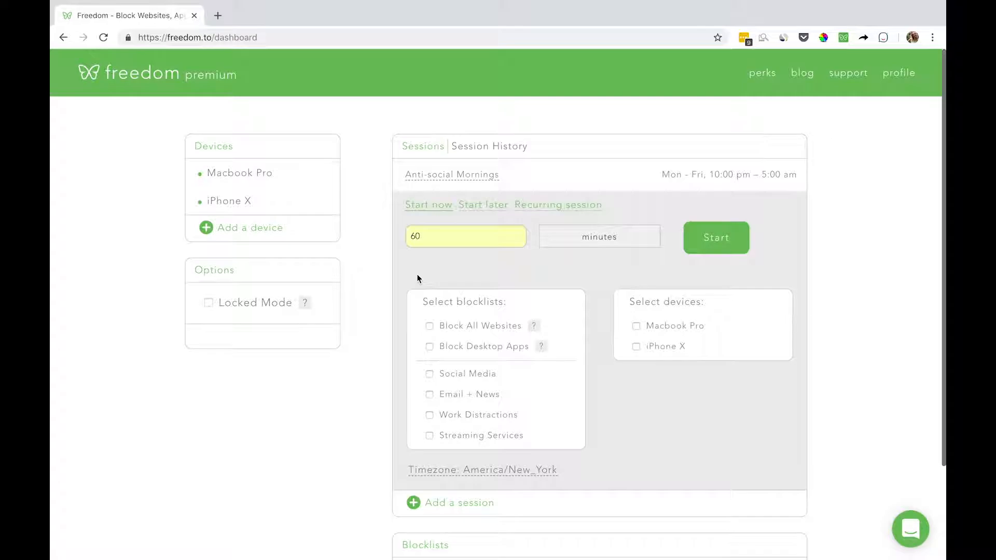
{"action": "mouse_move", "coordinate": [421, 275]}
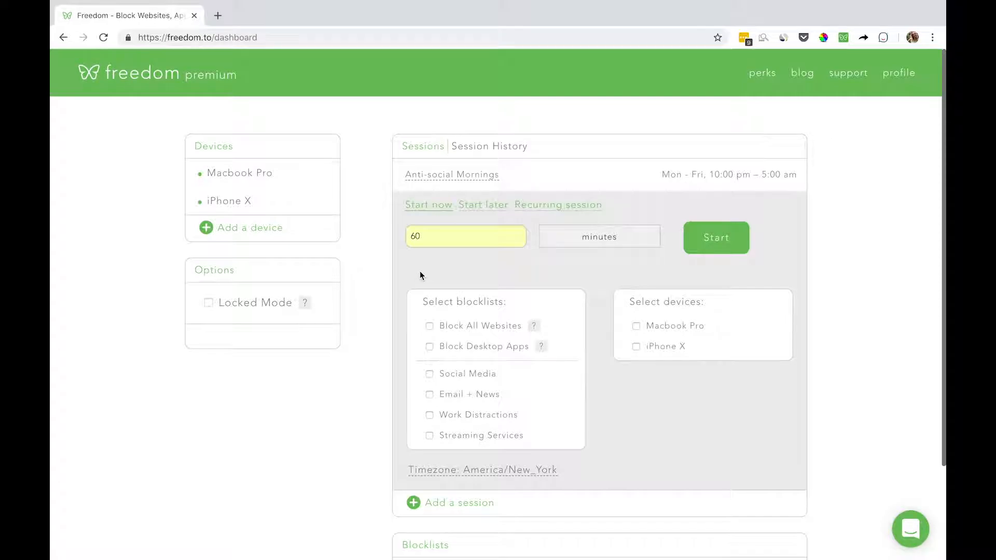
{"action": "left_click", "coordinate": [465, 237]}
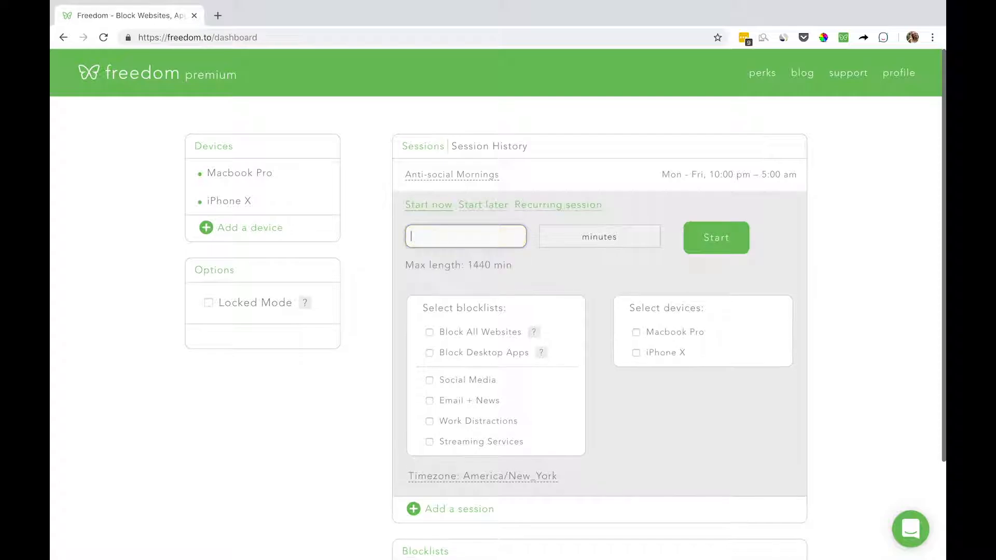
{"action": "type", "text": "120"}
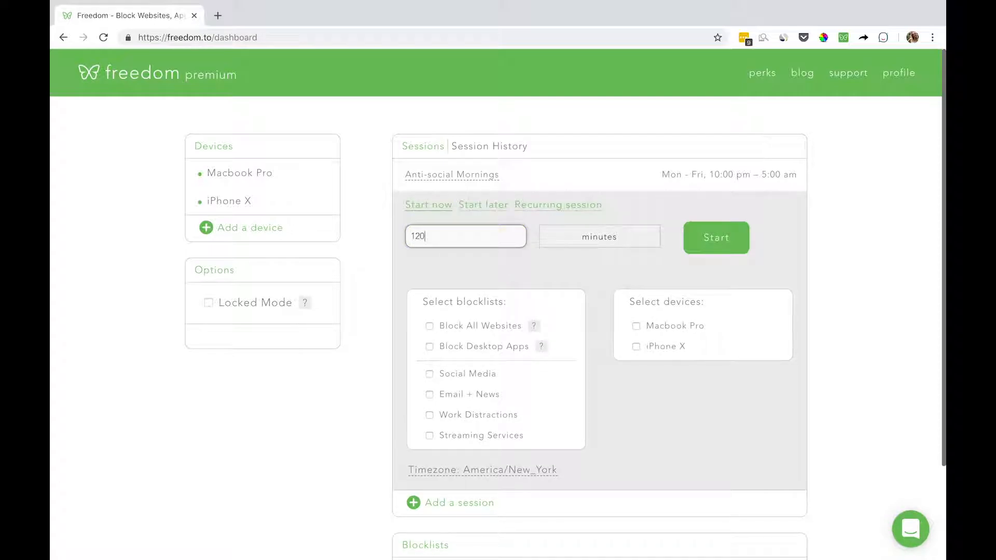
{"action": "mouse_move", "coordinate": [301, 271]}
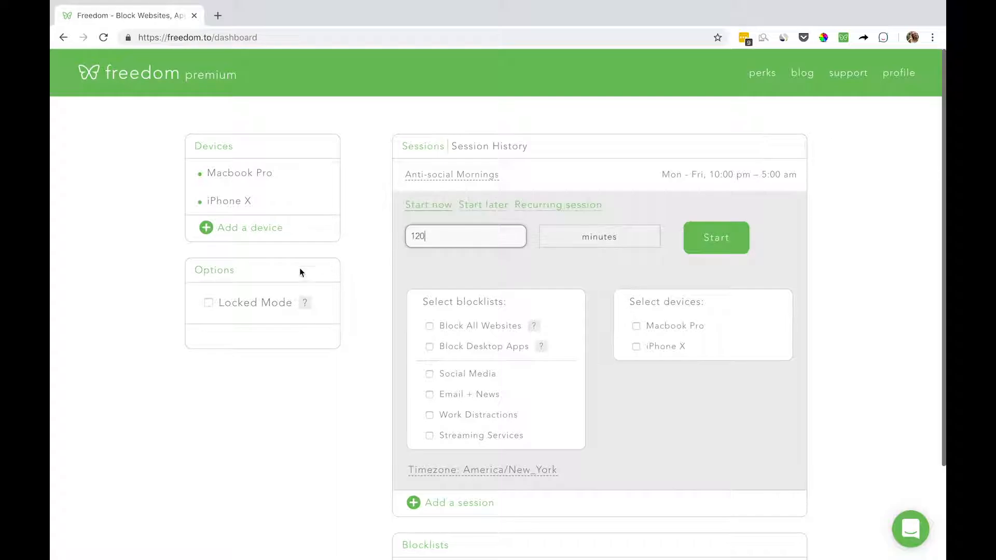
{"action": "left_click", "coordinate": [429, 346]}
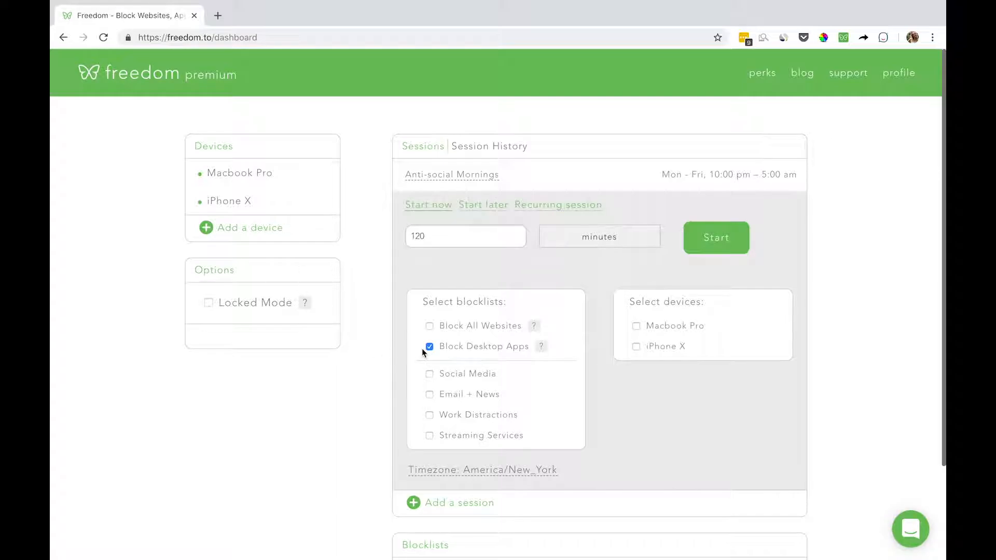
- Add the Social Media blocklist and select Macbook Pro and iPhone X as devices
{"action": "left_click", "coordinate": [429, 373]}
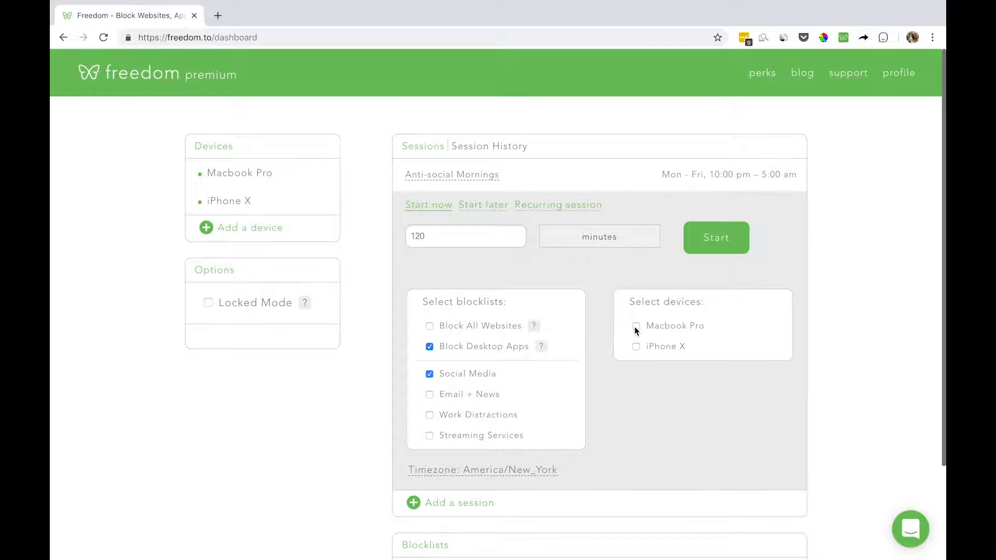
{"action": "left_click", "coordinate": [636, 324]}
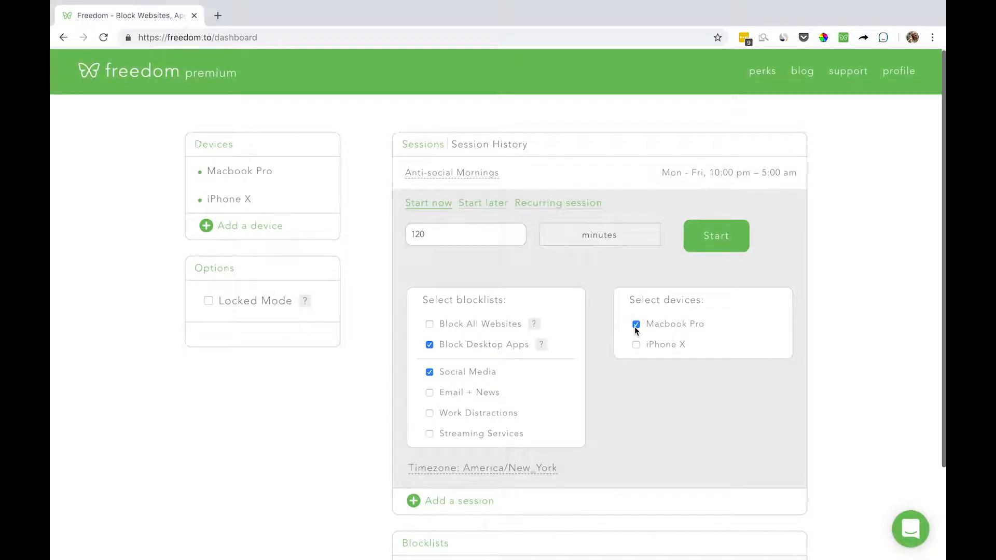
{"action": "left_click", "coordinate": [636, 344]}
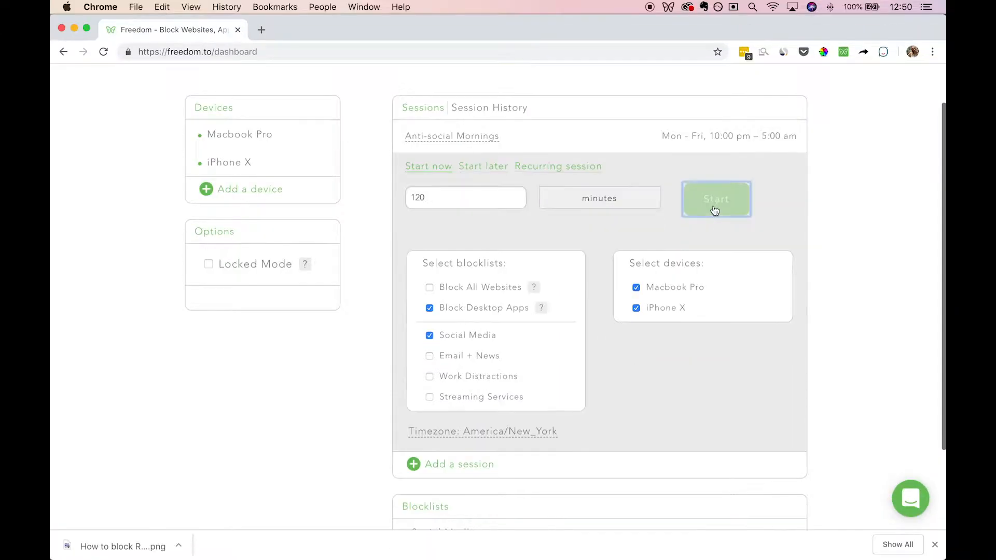
- Start the 2-hour session and launch Mail to confirm it gets blocked
{"action": "left_click", "coordinate": [715, 198]}
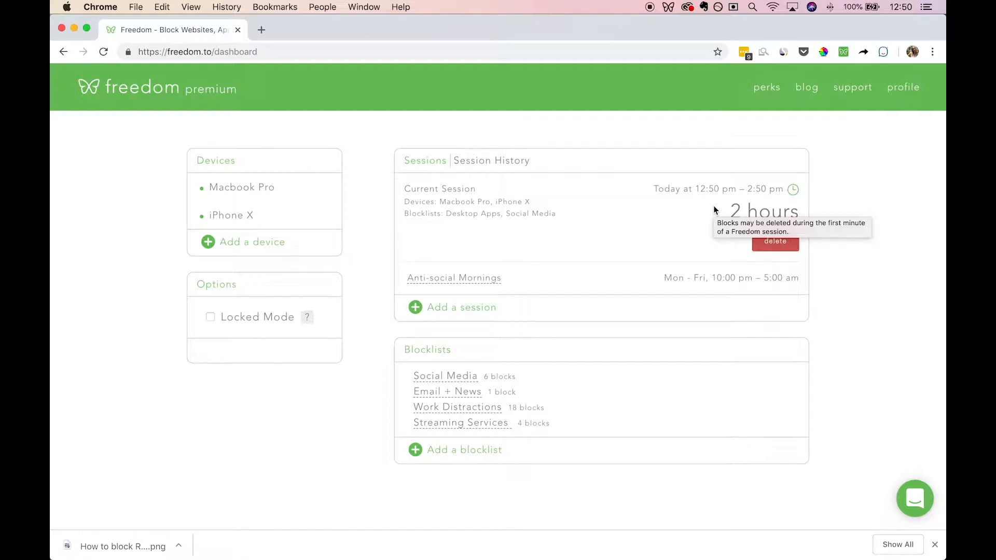
{"action": "mouse_move", "coordinate": [230, 539]}
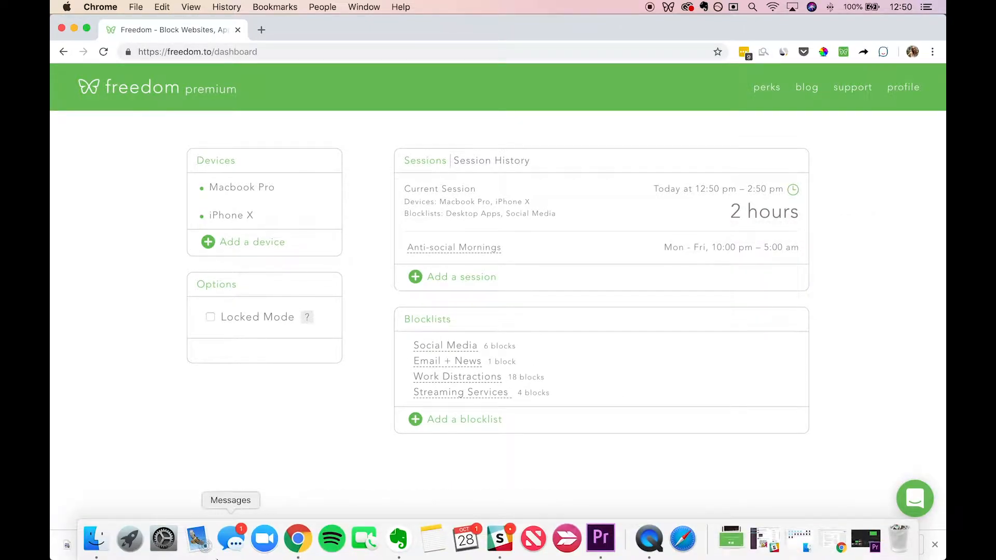
{"action": "left_click", "coordinate": [196, 539]}
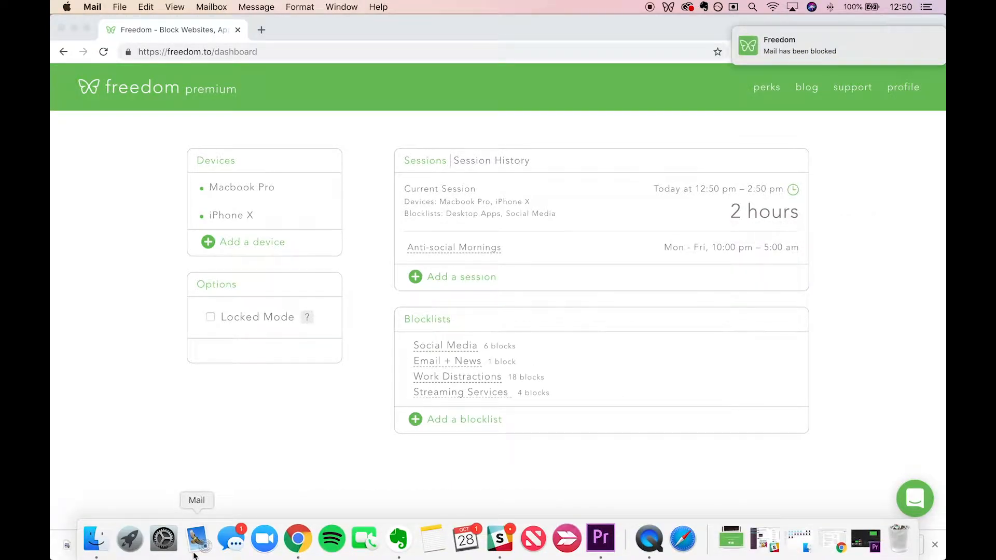